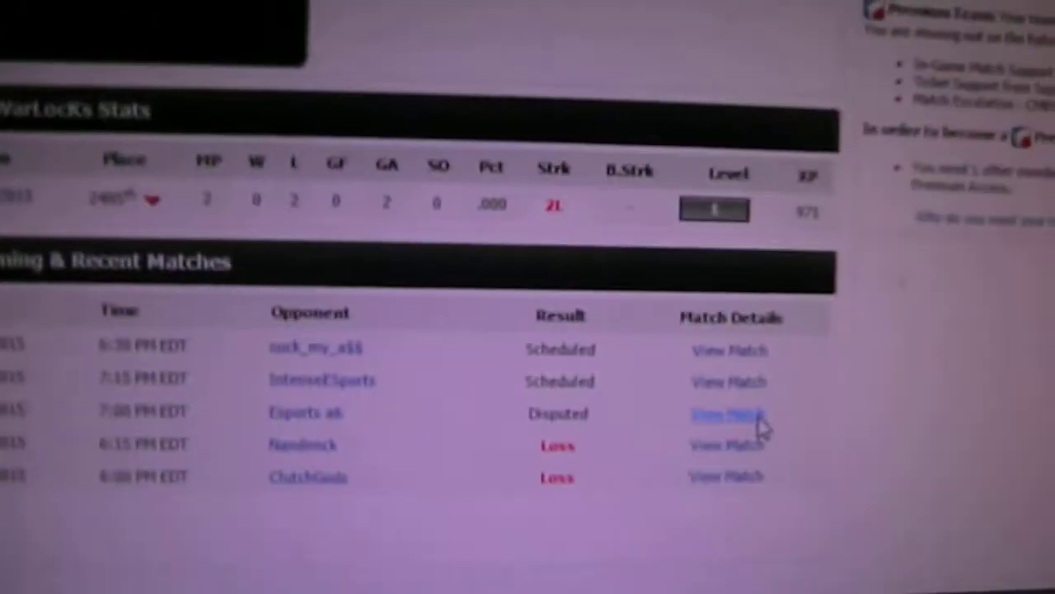
# Step: View the disputed match against Esports a6 from the Recent Matches table
pyautogui.click(728, 416)
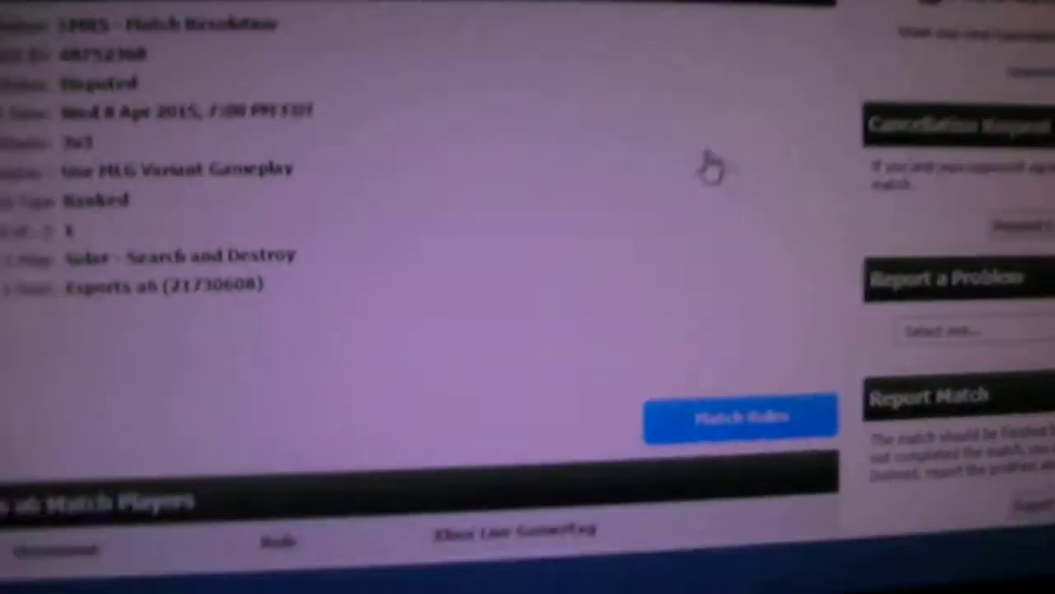
# Step: Scroll past Match Rules to show both teams' Match Players rosters and the score table
pyautogui.scroll(-3)
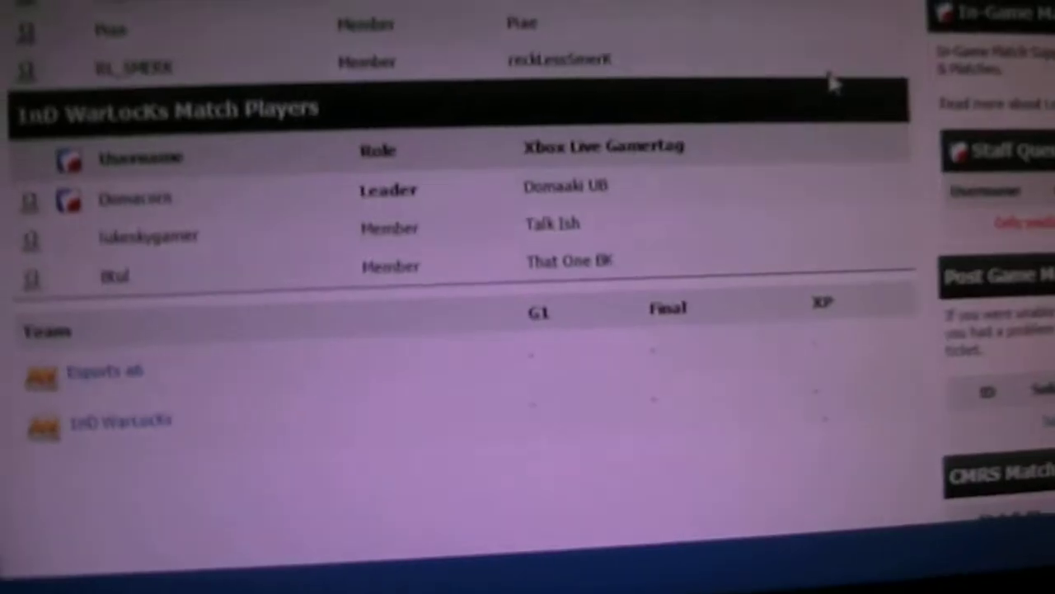